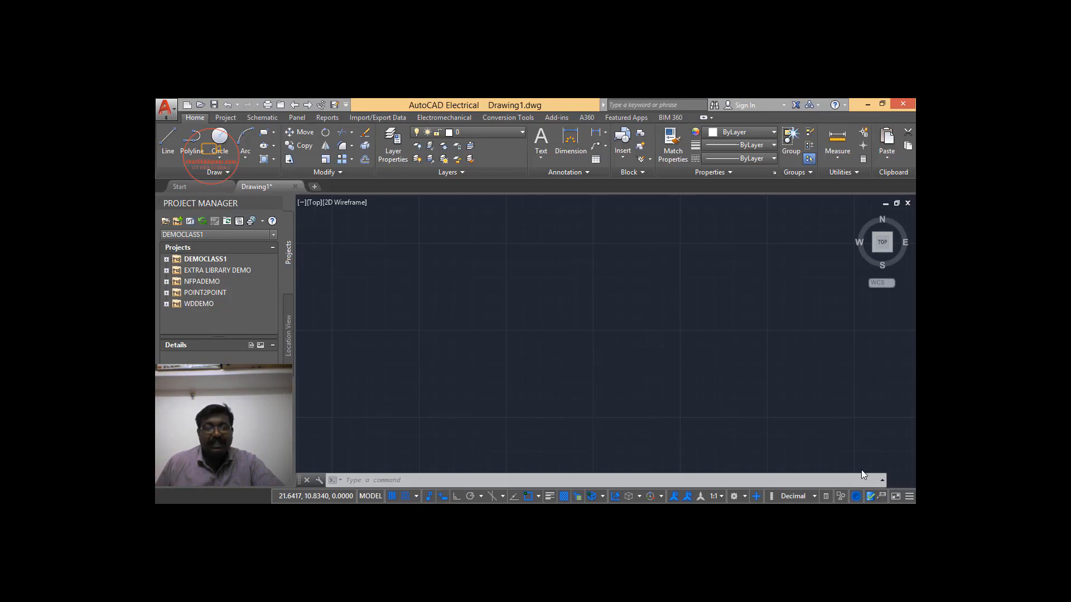
mouse_move(818, 406)
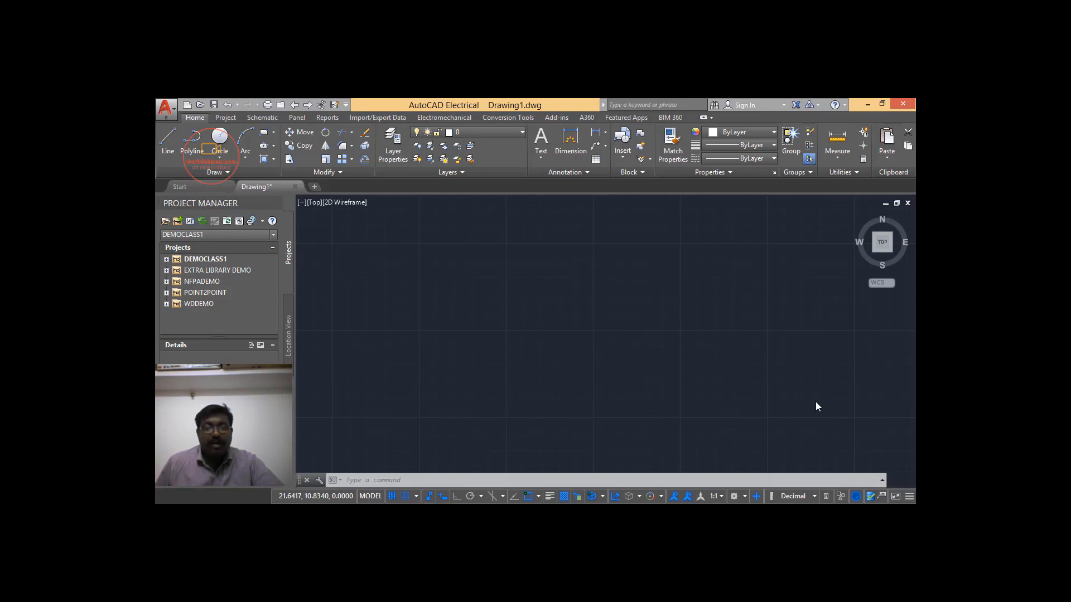
mouse_move(756, 496)
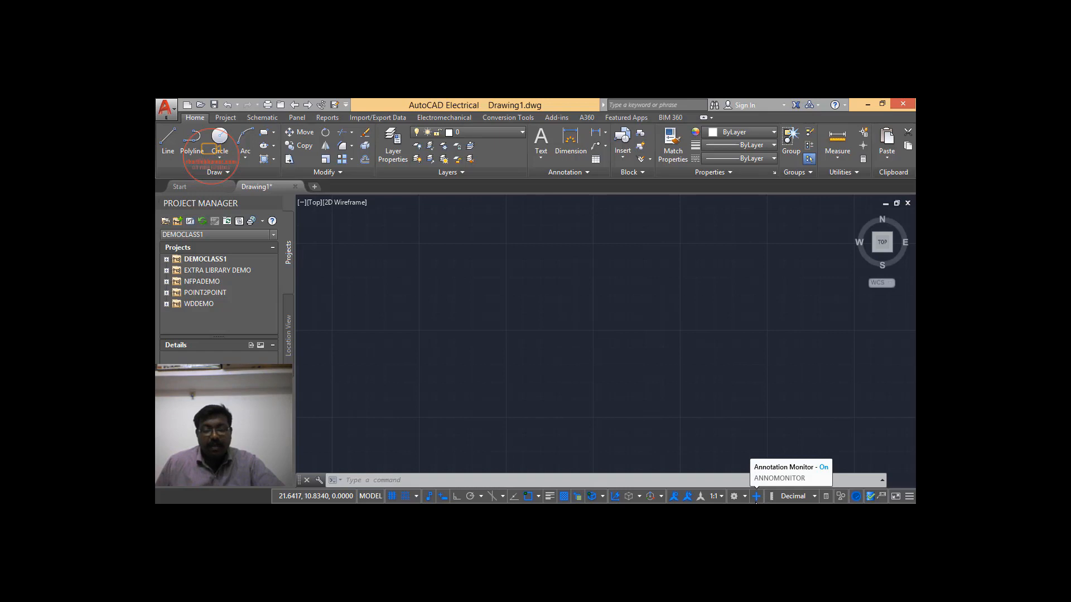
mouse_move(364, 199)
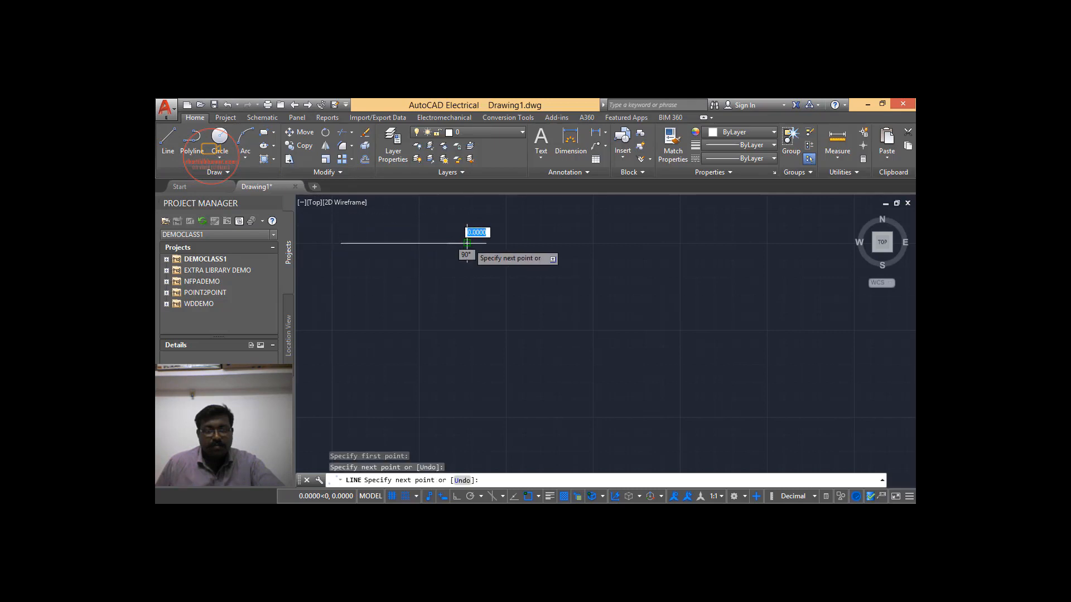
Step: Finish the horizontal line and complete the wide rectangle to its right, dismissing the context menu
key(Escape)
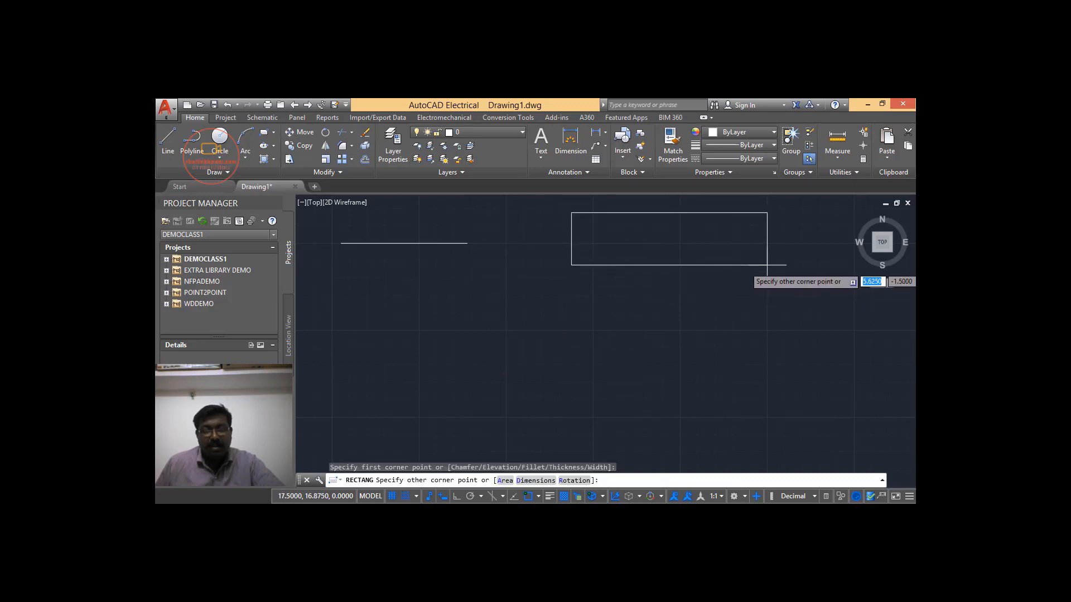
click(769, 267)
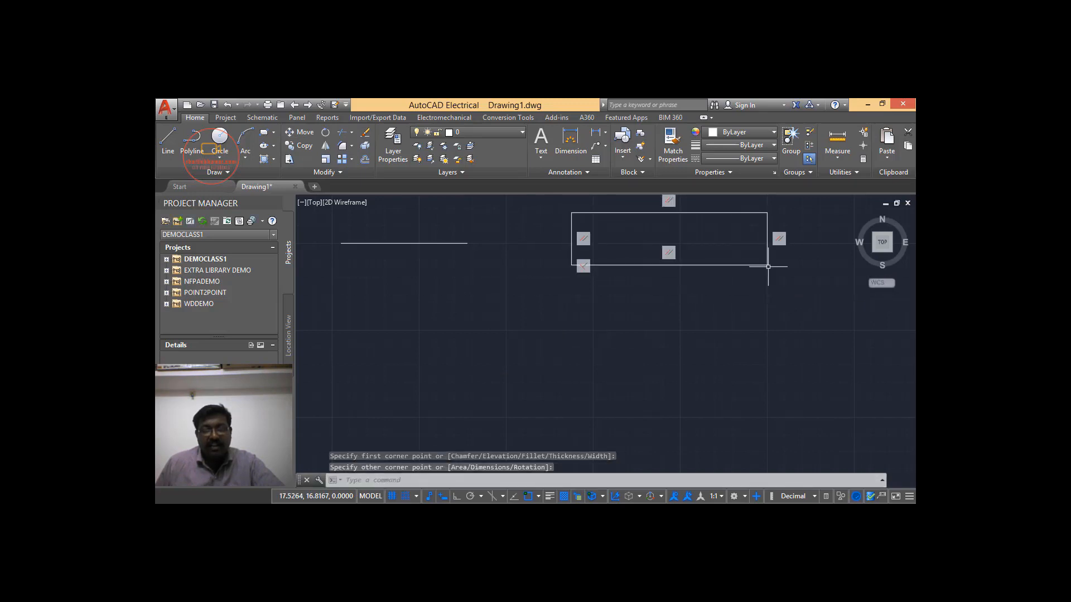
right_click(771, 268)
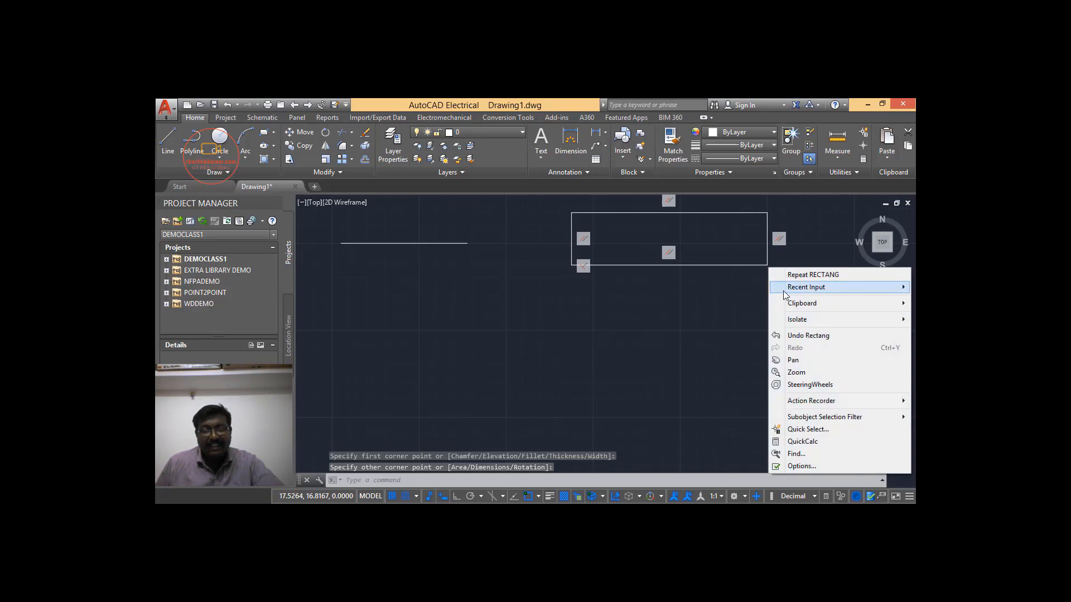
click(557, 211)
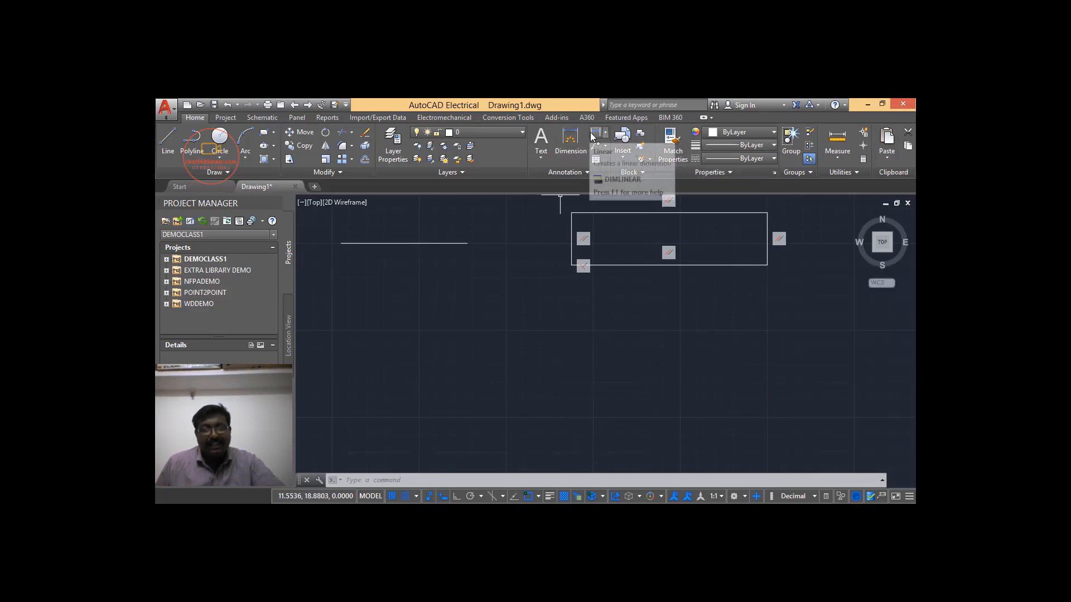
Step: Start a linear dimension from the left endpoint of the line
click(597, 133)
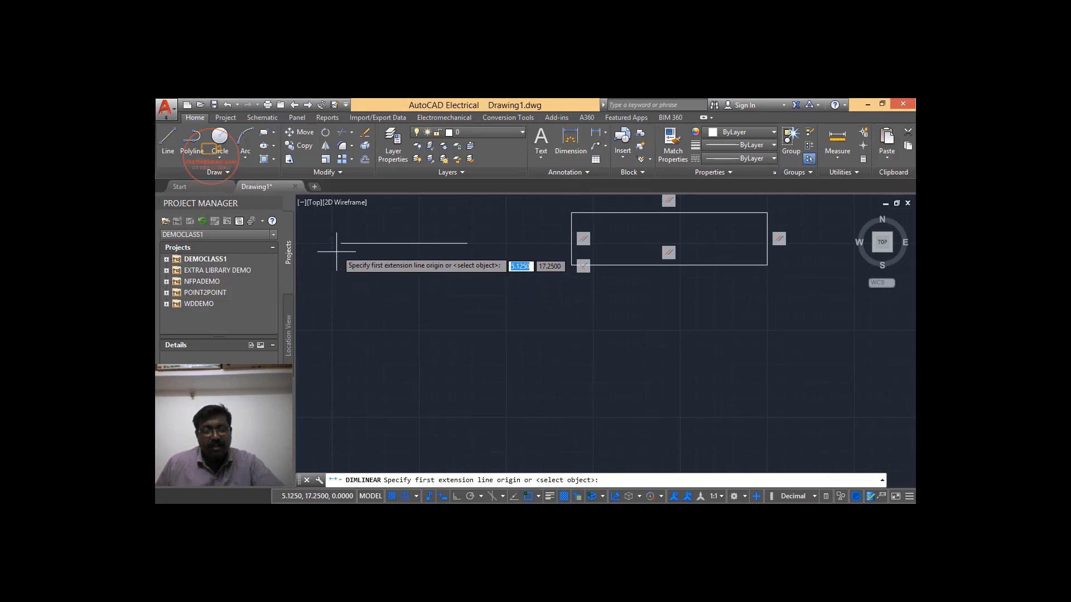
click(466, 242)
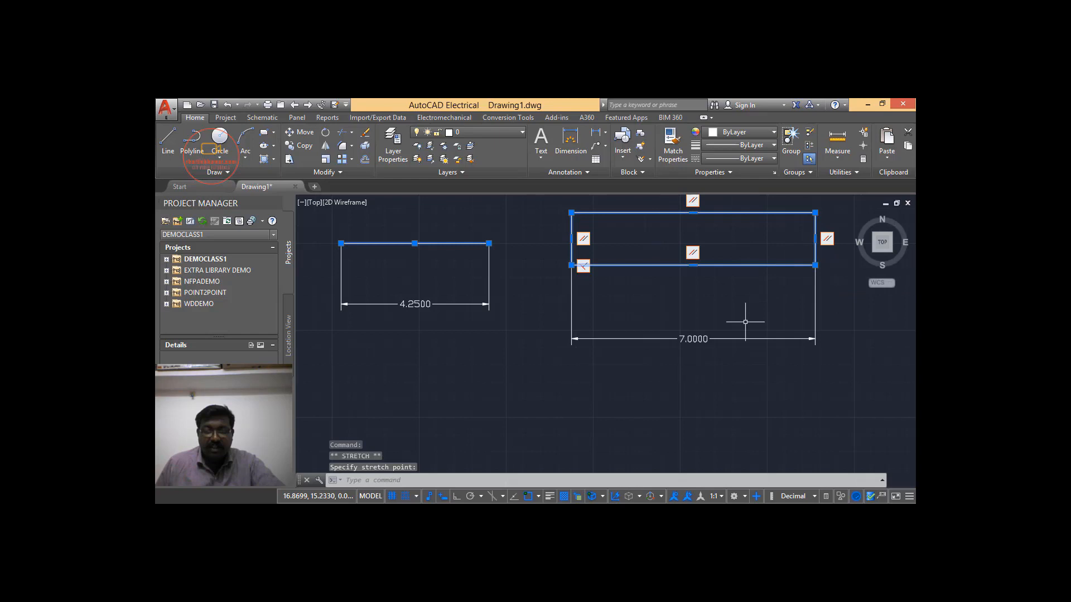
mouse_move(856, 299)
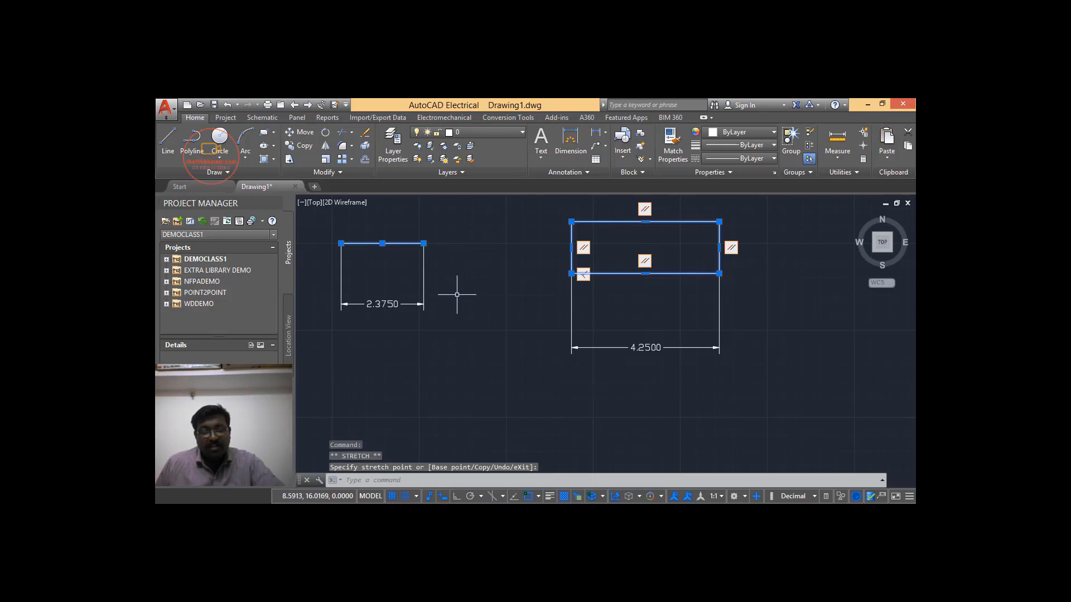
mouse_move(464, 283)
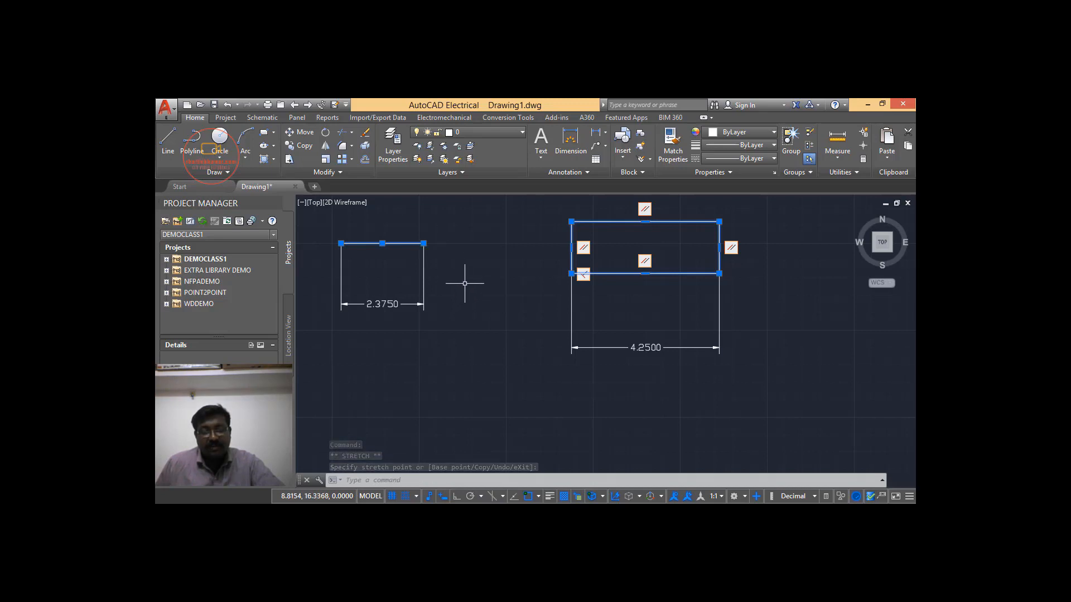
mouse_move(748, 265)
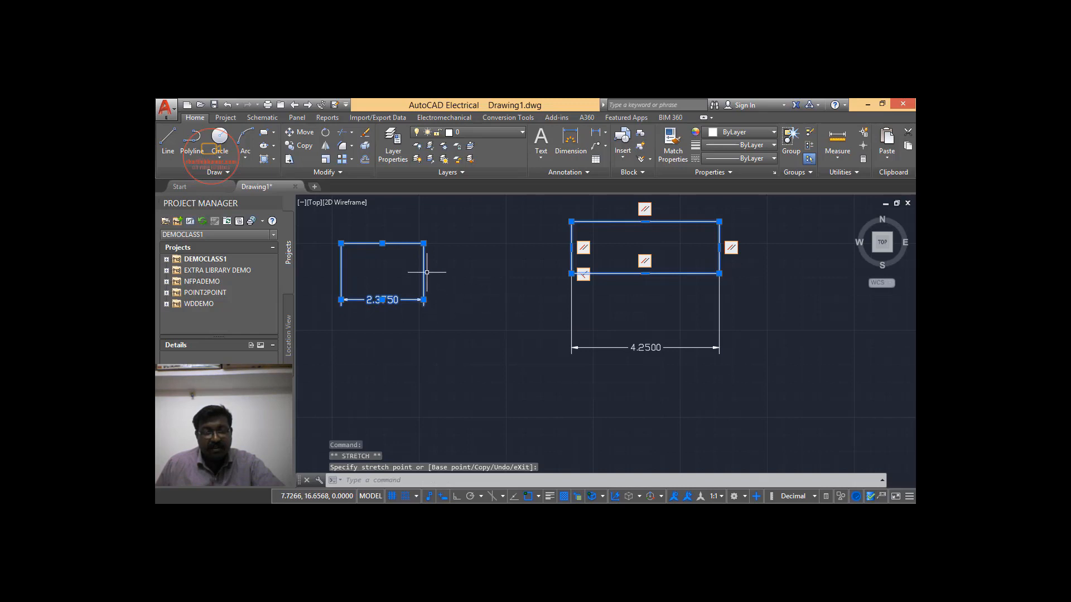
Step: Select the top line to compare it with its unassociated 3.6250 dimension, then deselect it
key(Escape)
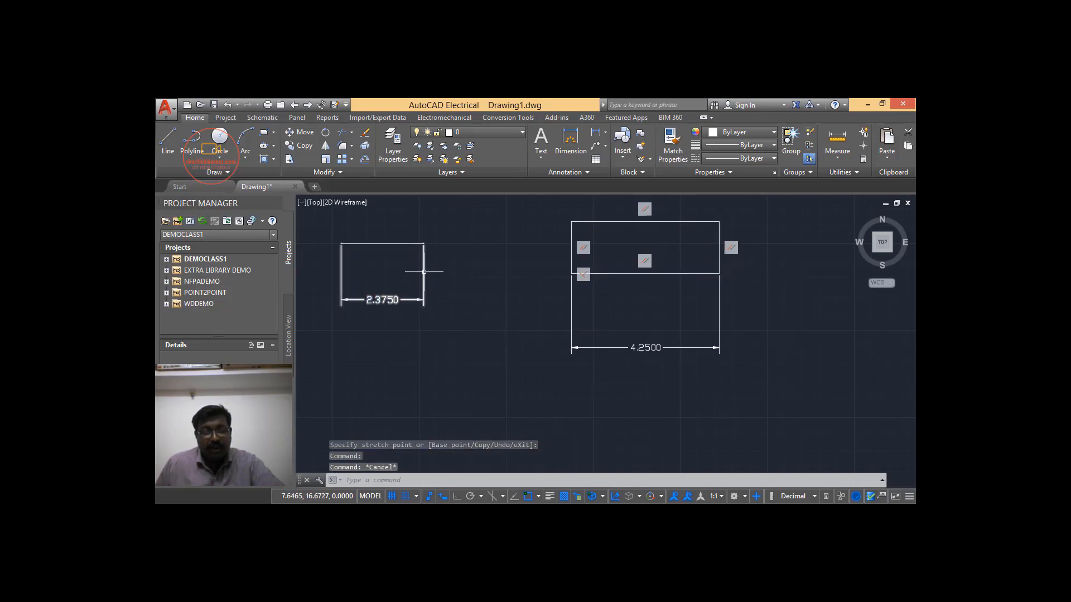
click(381, 273)
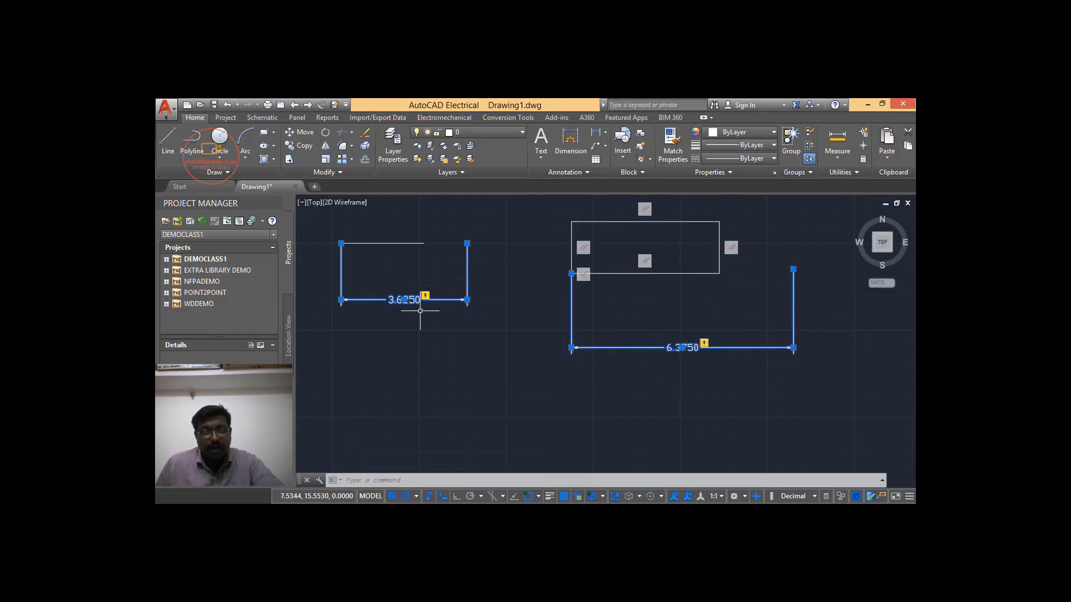
mouse_move(435, 280)
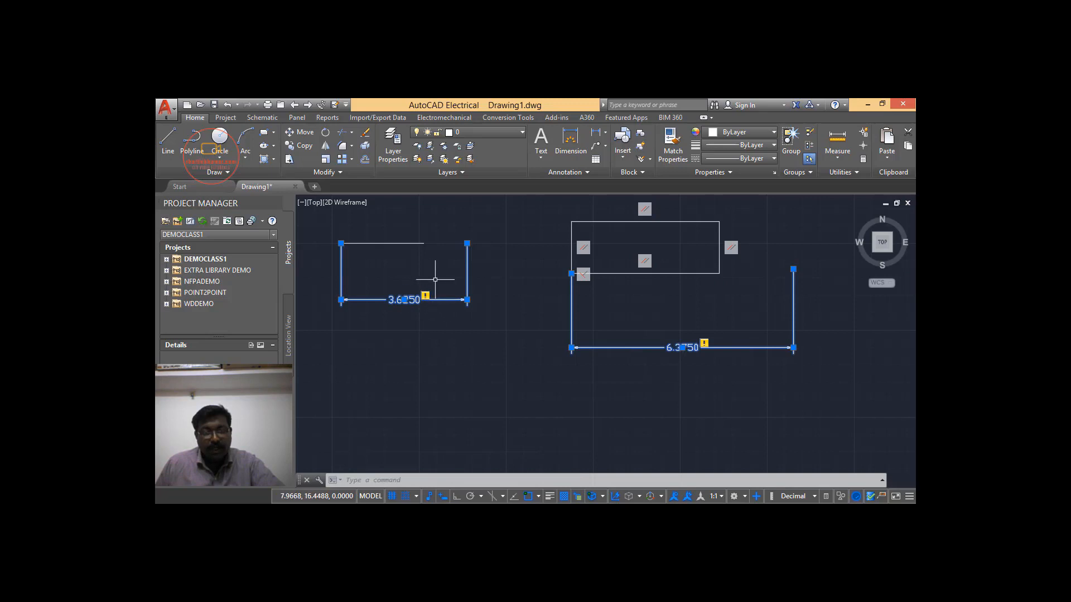
mouse_move(696, 351)
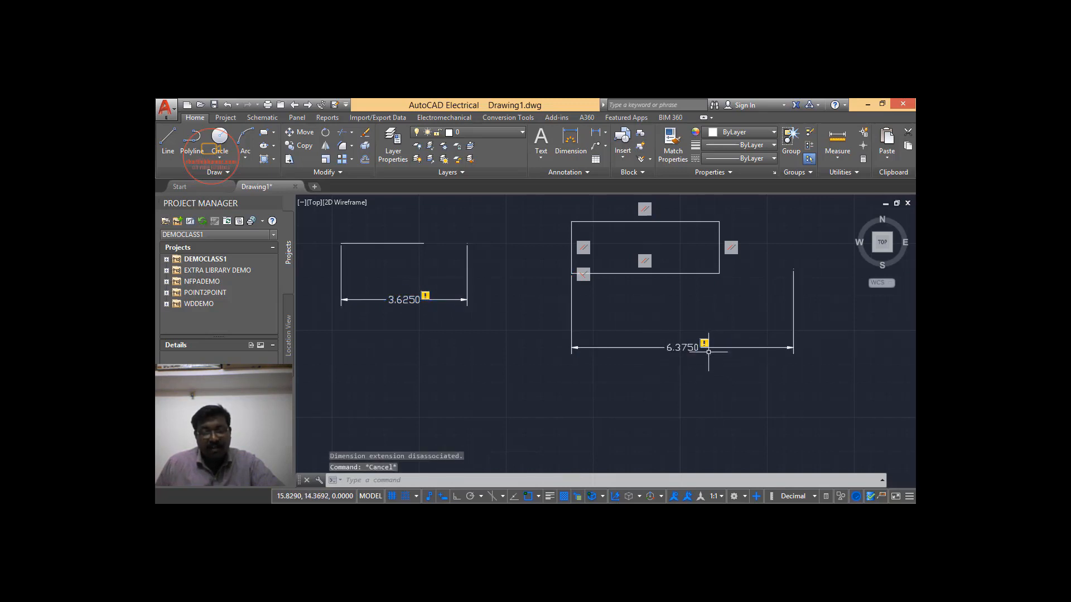
mouse_move(713, 277)
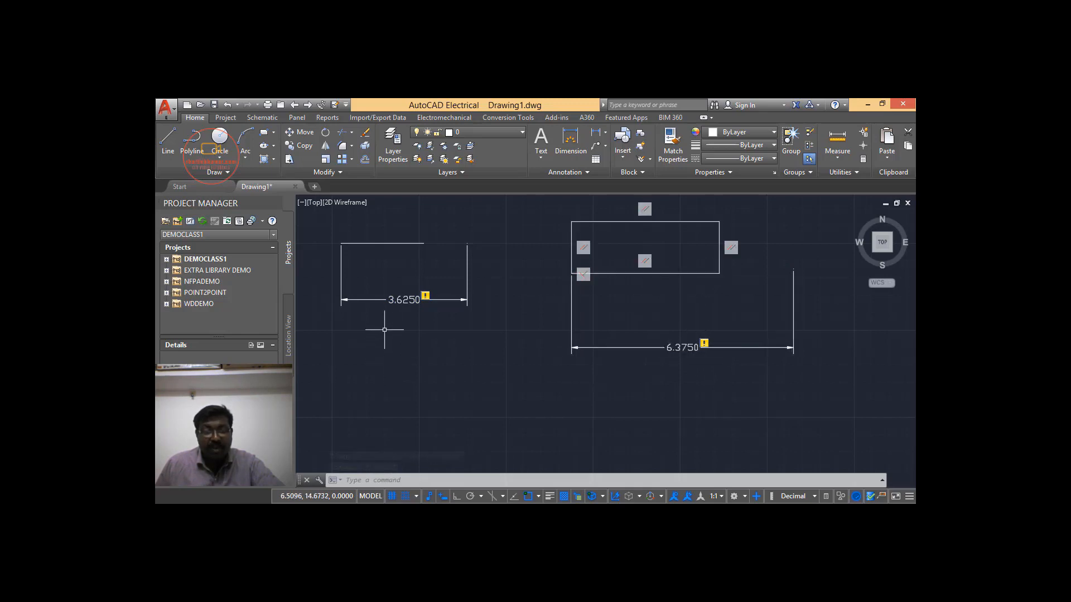
mouse_move(403, 274)
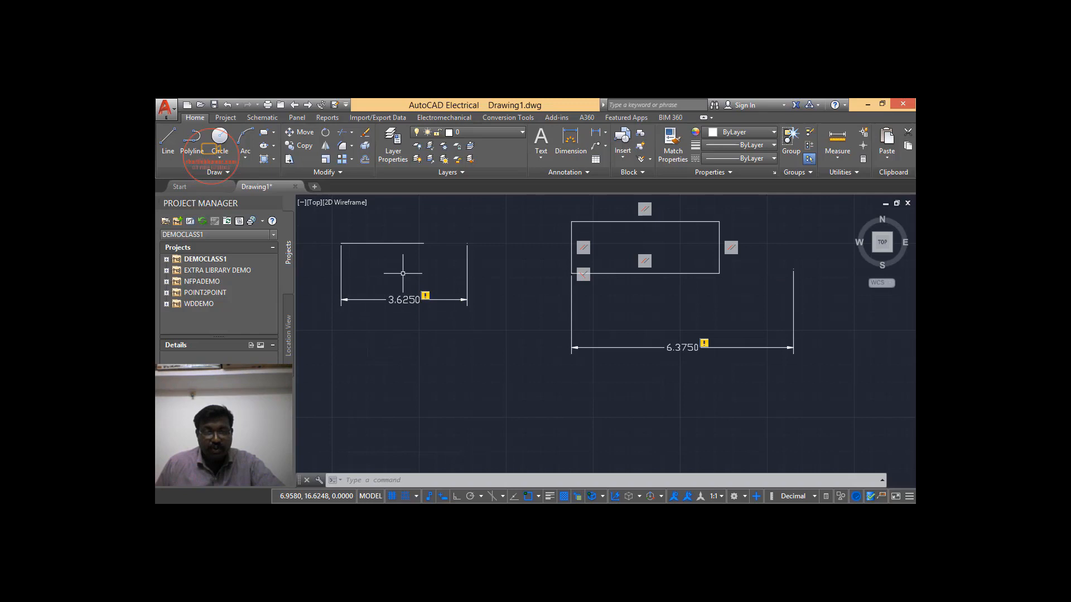
mouse_move(383, 242)
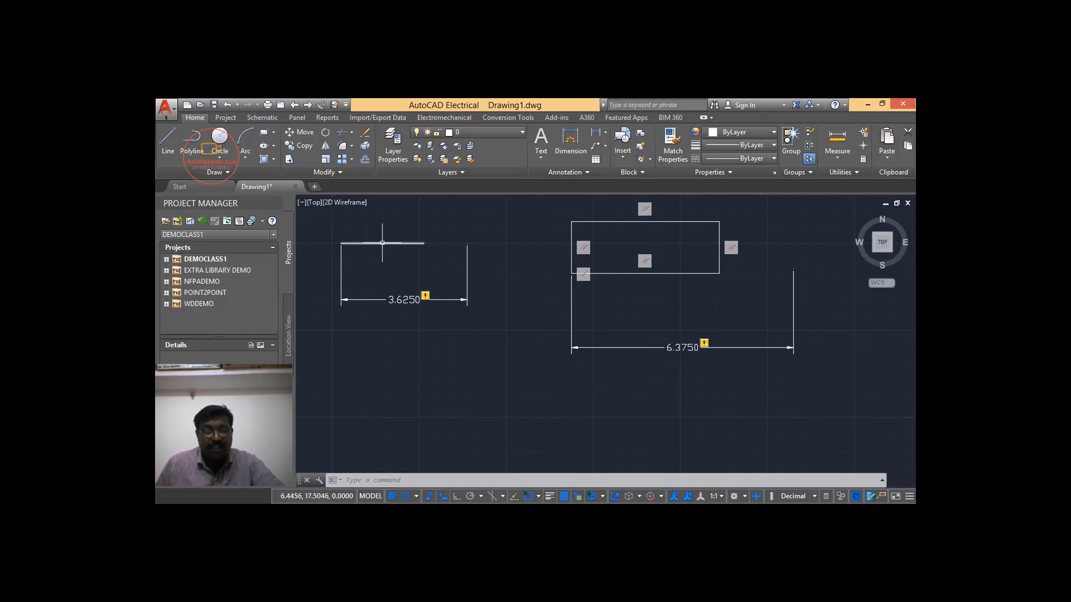
click(382, 244)
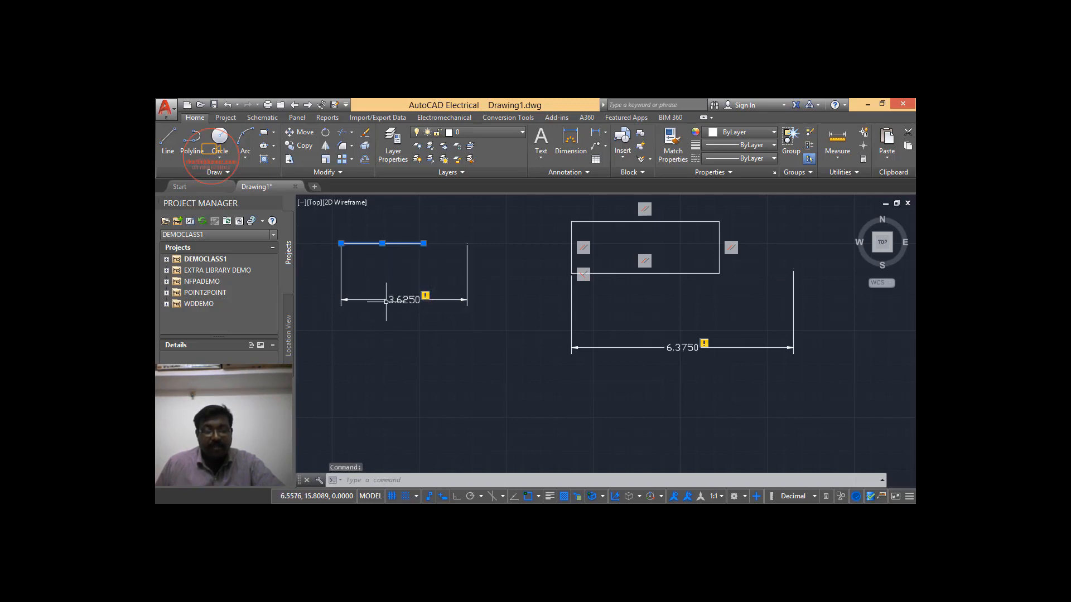
key(Escape)
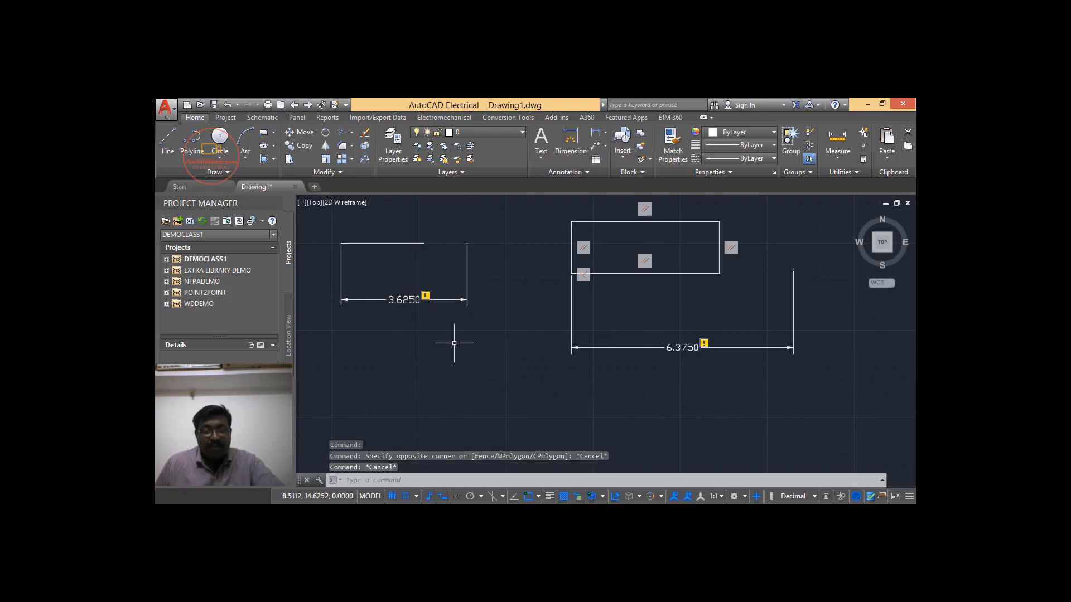
mouse_move(458, 332)
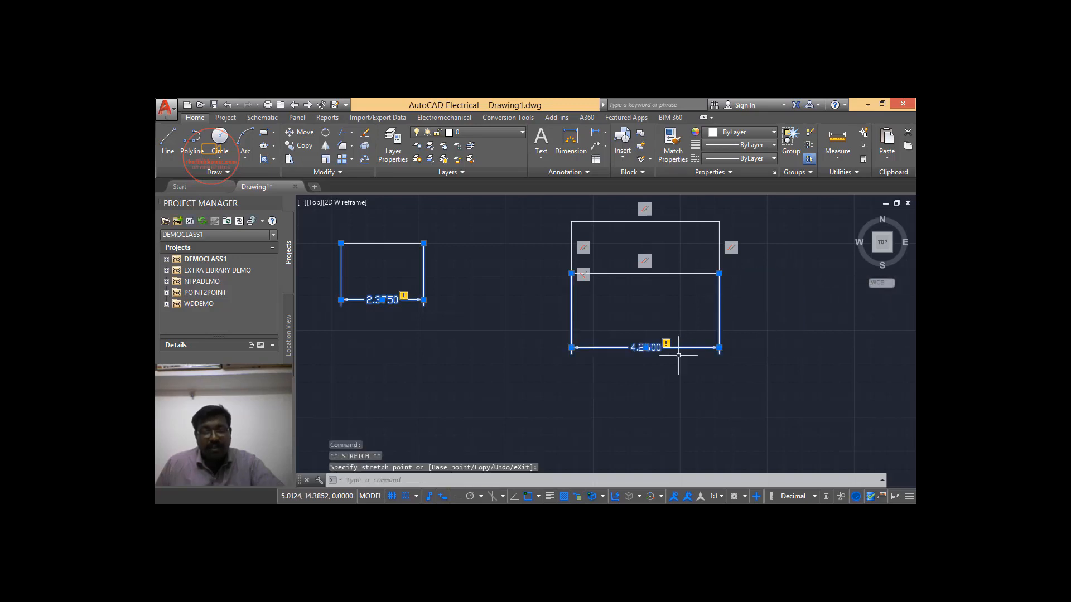
mouse_move(670, 370)
text(d)
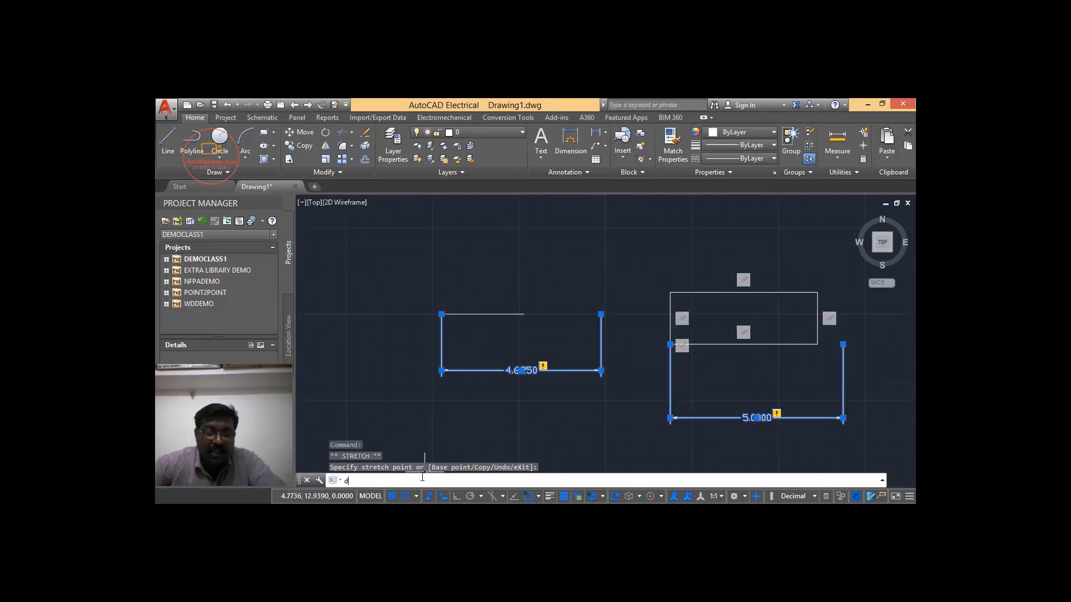
Step: Begin entering the DIMREASSOCIATE command to re-attach both dimensions
text(IM)
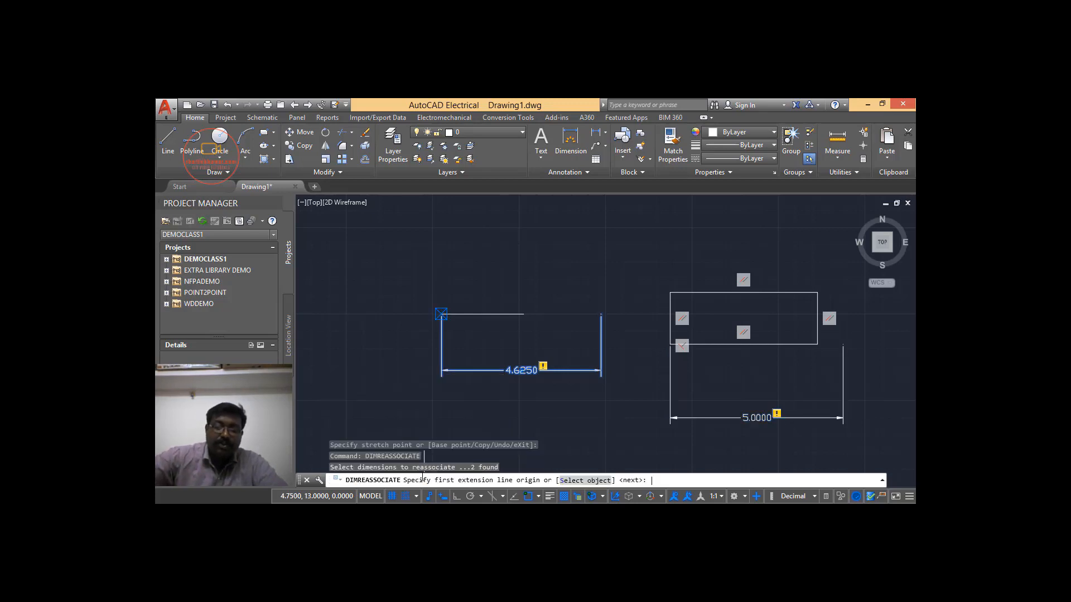
mouse_move(396, 365)
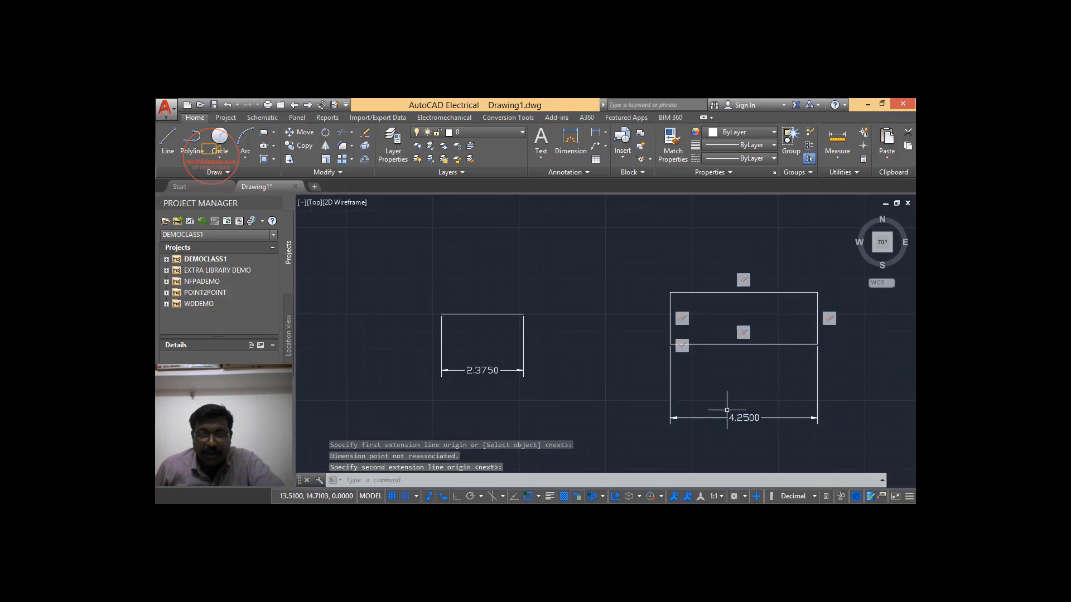
mouse_move(733, 398)
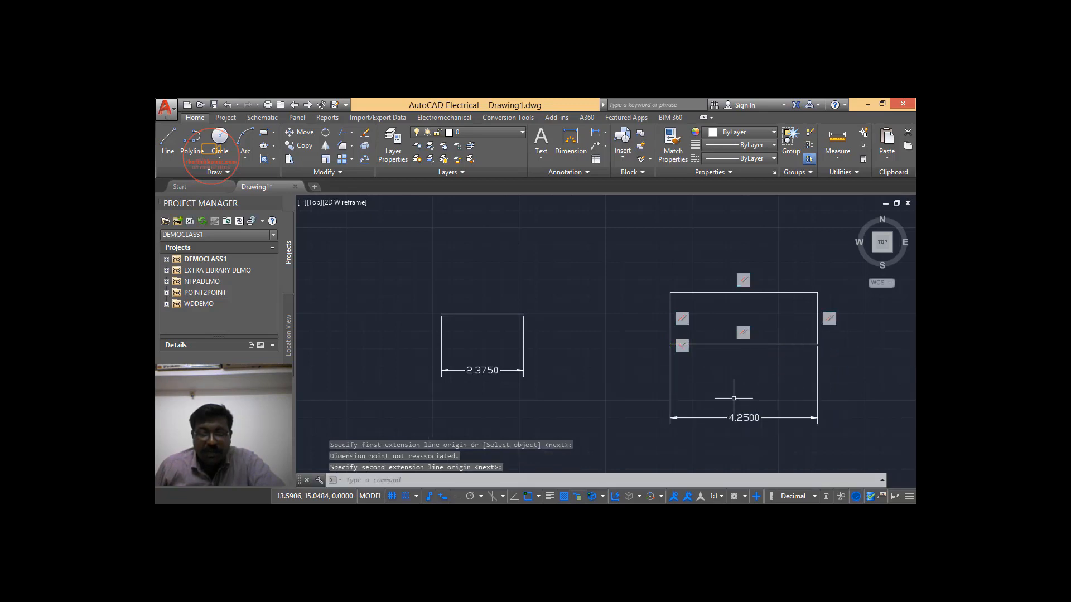
mouse_move(740, 440)
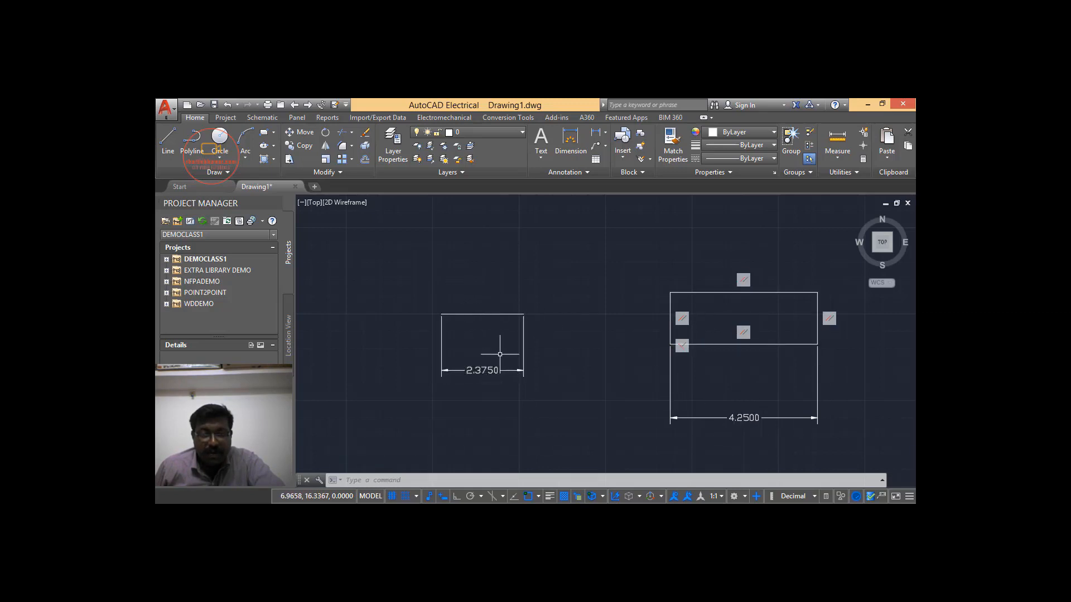
mouse_move(509, 400)
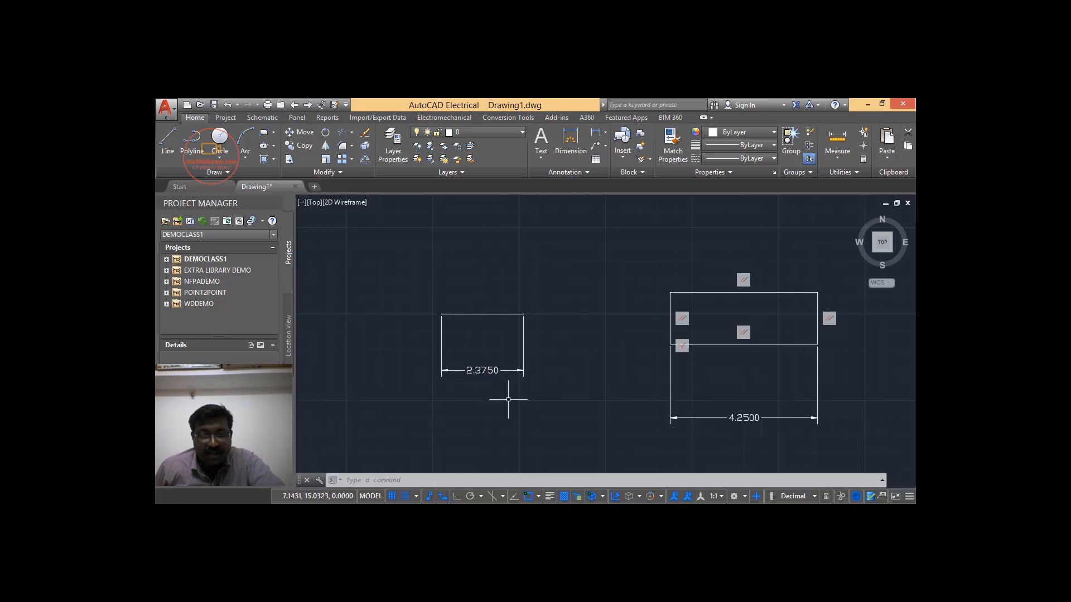
mouse_move(511, 441)
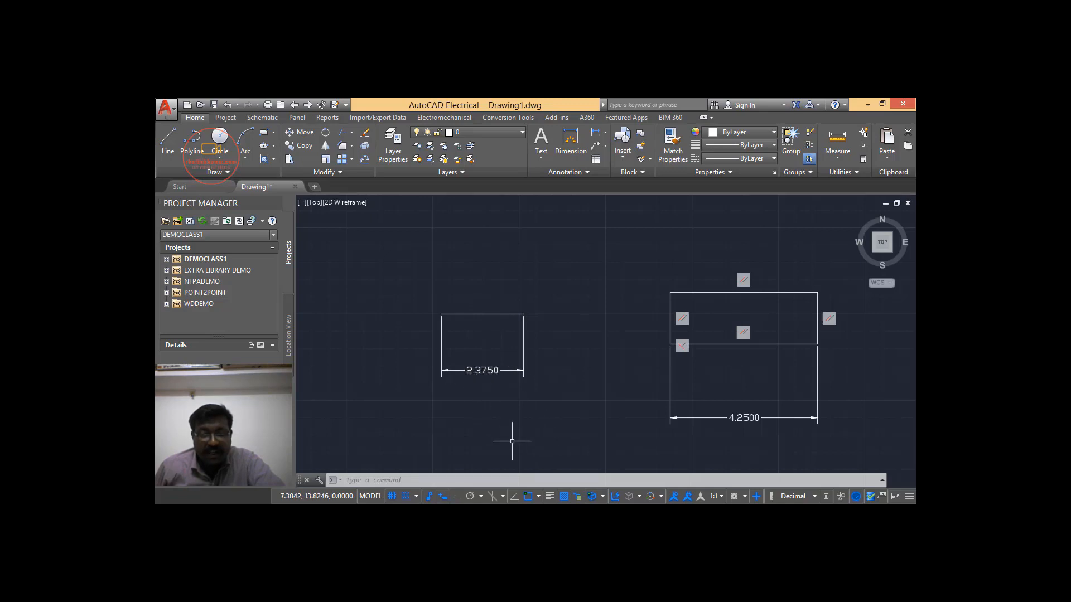
mouse_move(507, 362)
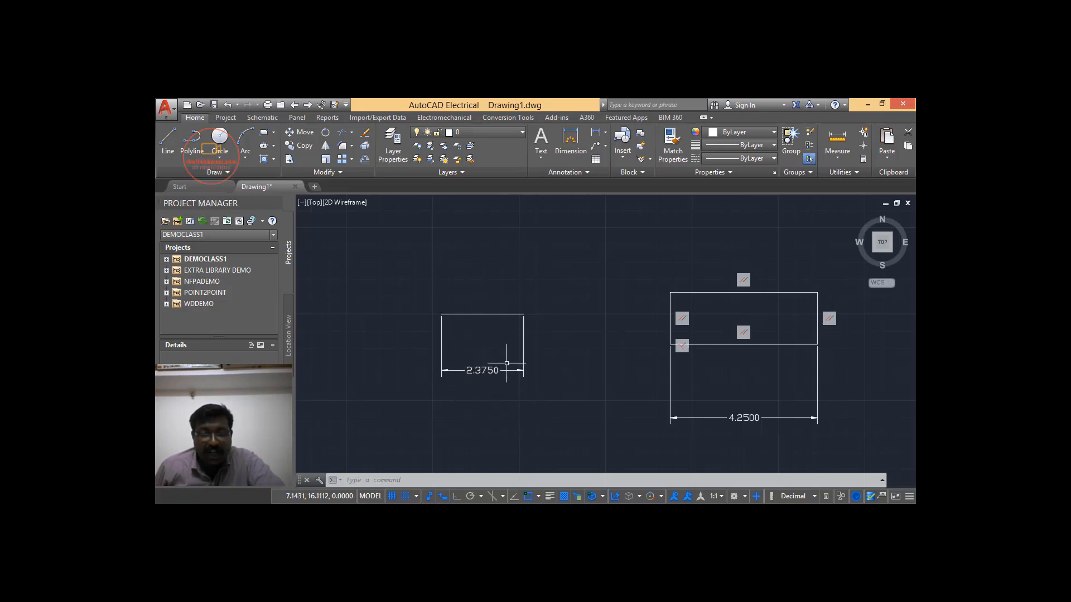
mouse_move(759, 396)
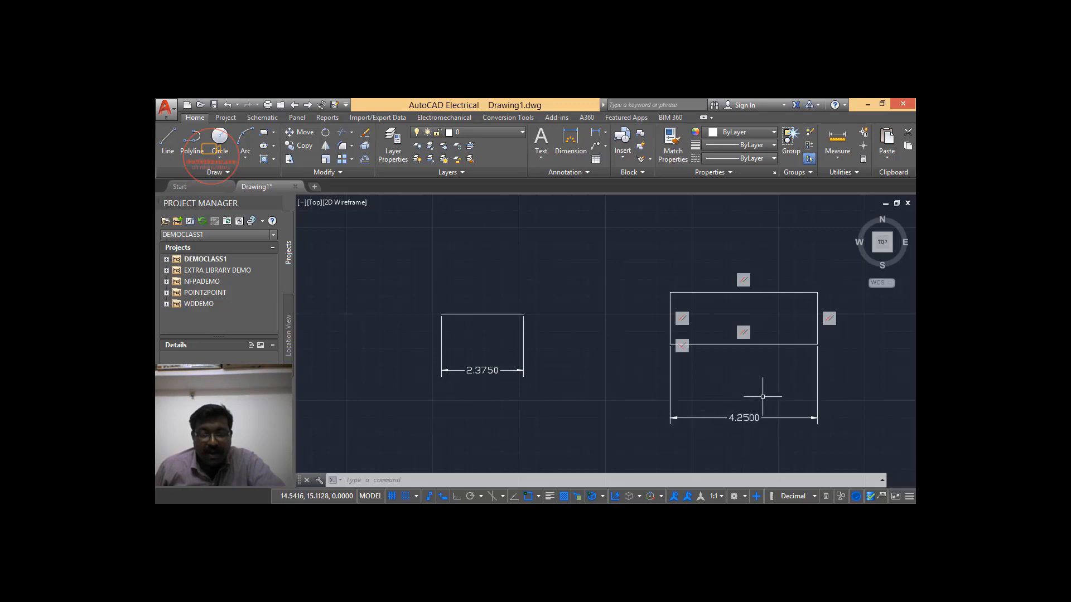
mouse_move(526, 338)
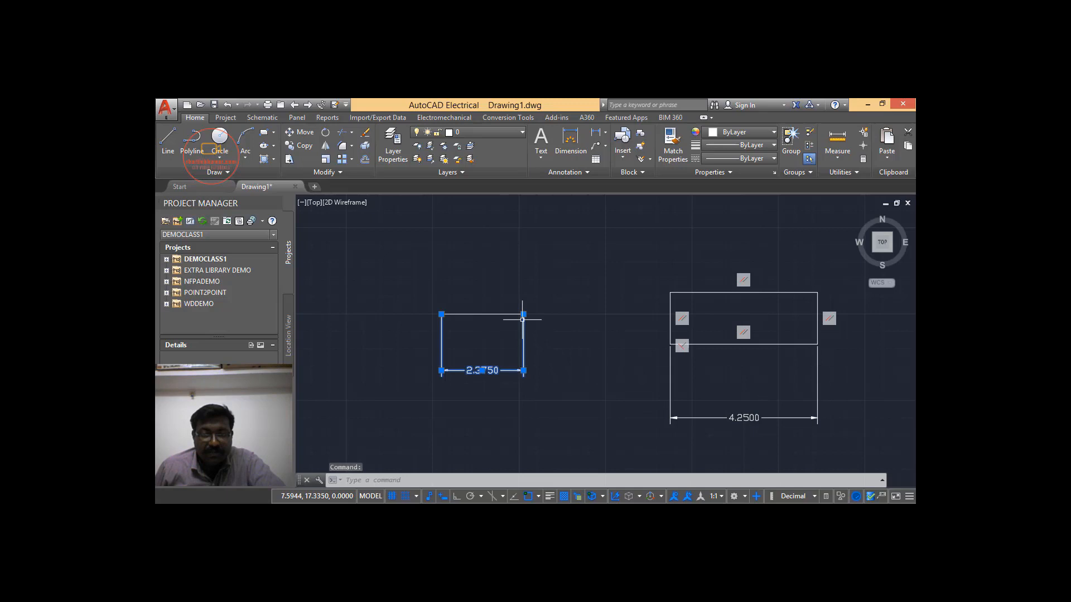
mouse_move(522, 319)
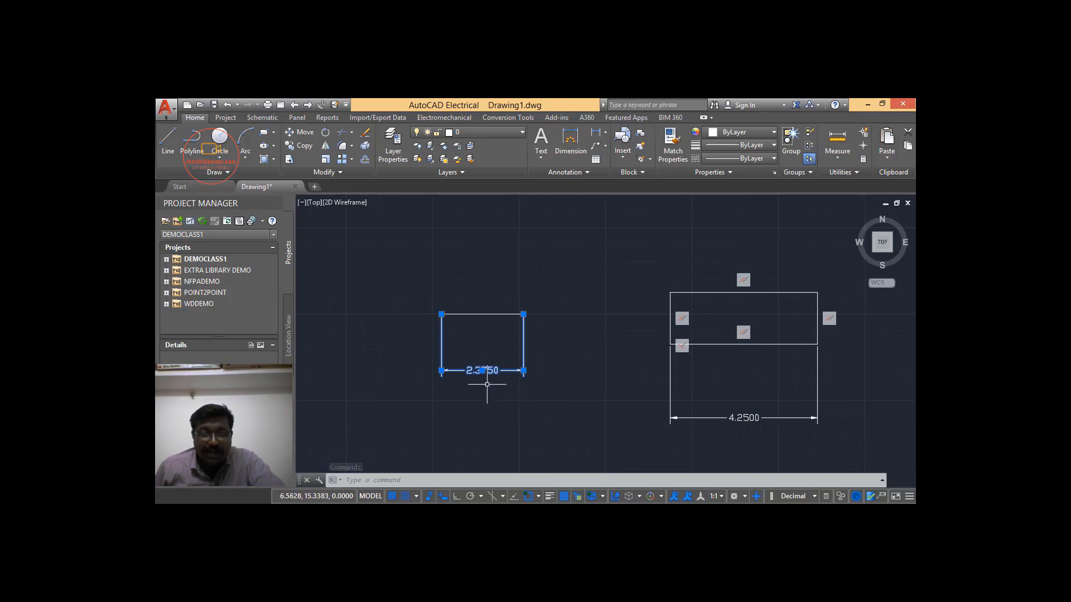
mouse_move(479, 379)
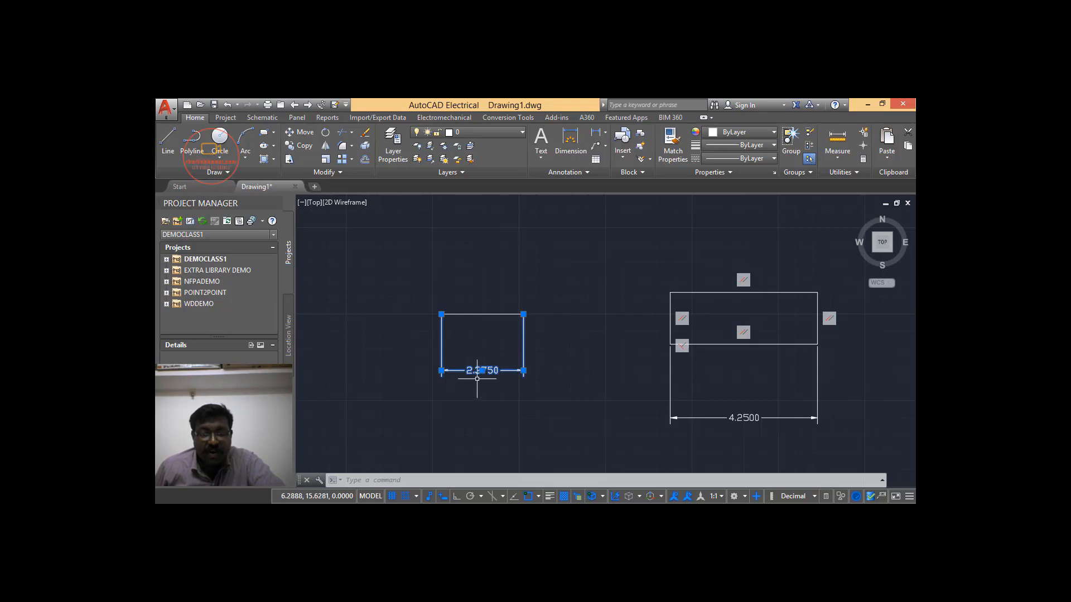